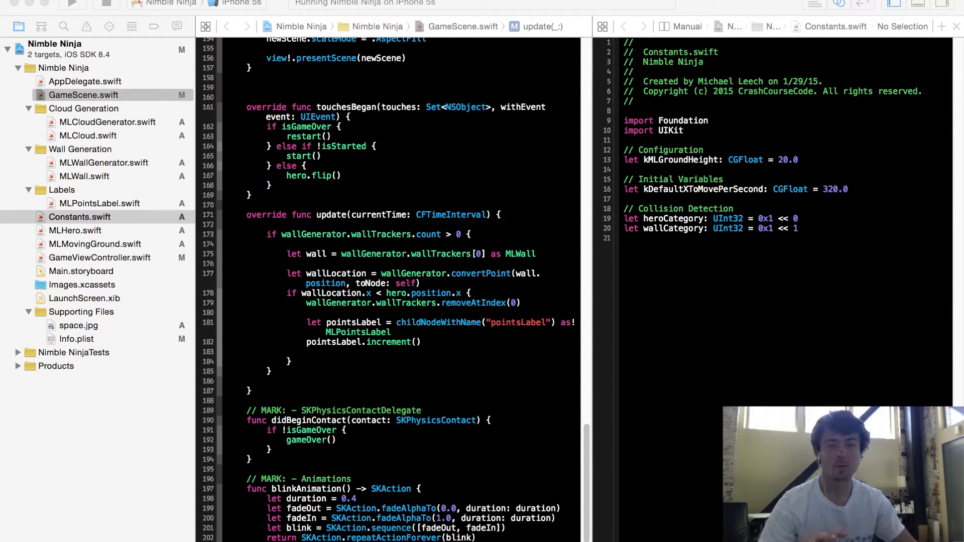
mouse_move(407, 234)
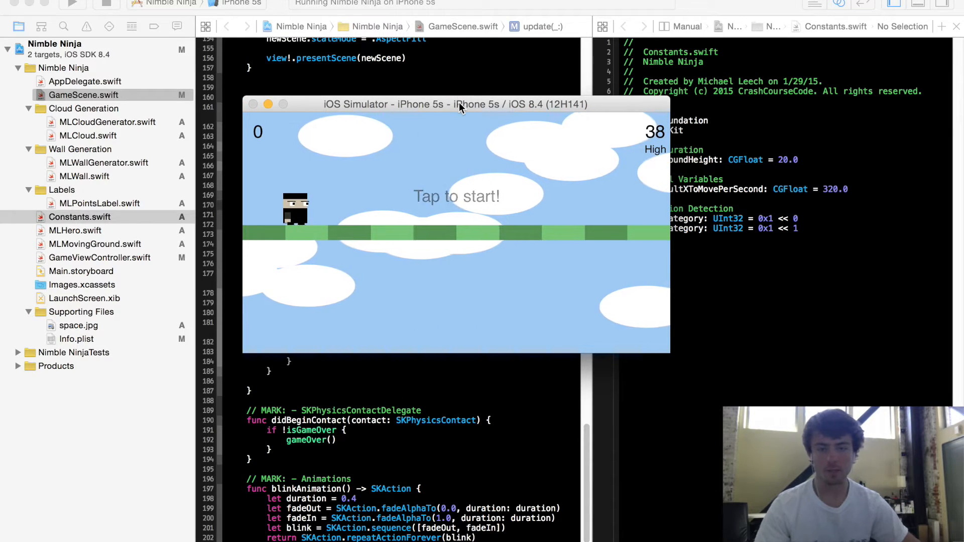
mouse_move(440, 81)
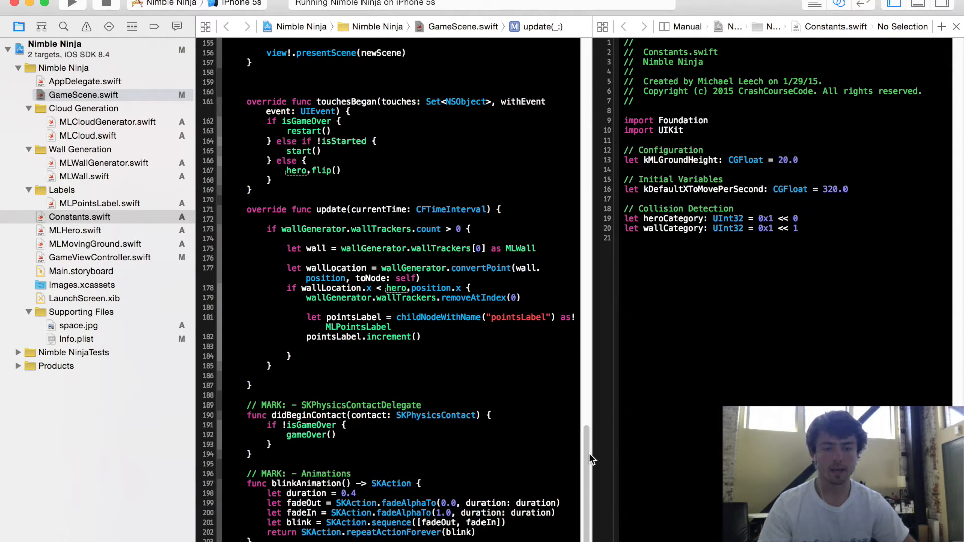
Declare 'var currentLevel = 0' below the isGameOver property in GameScene.swift
scroll(up, 3)
text(var)
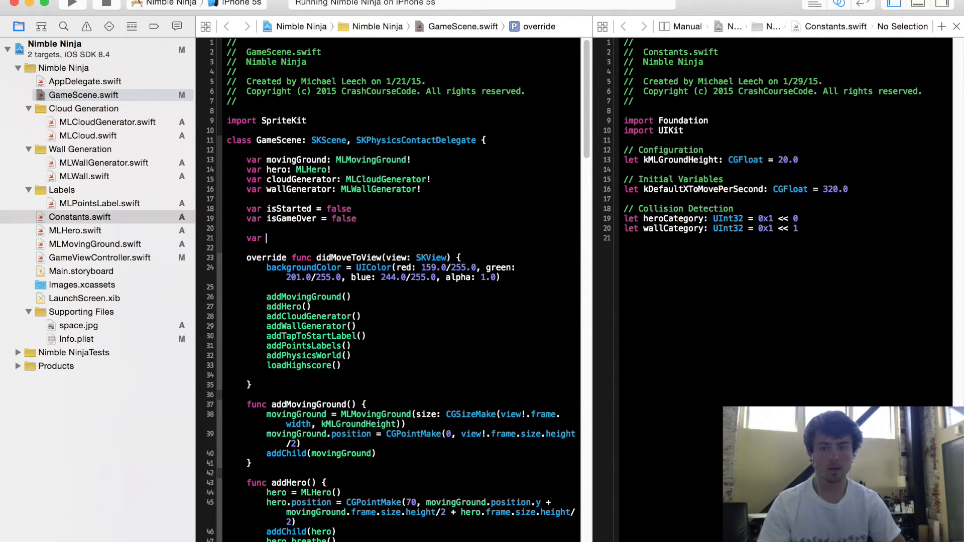
text(currentLevel =)
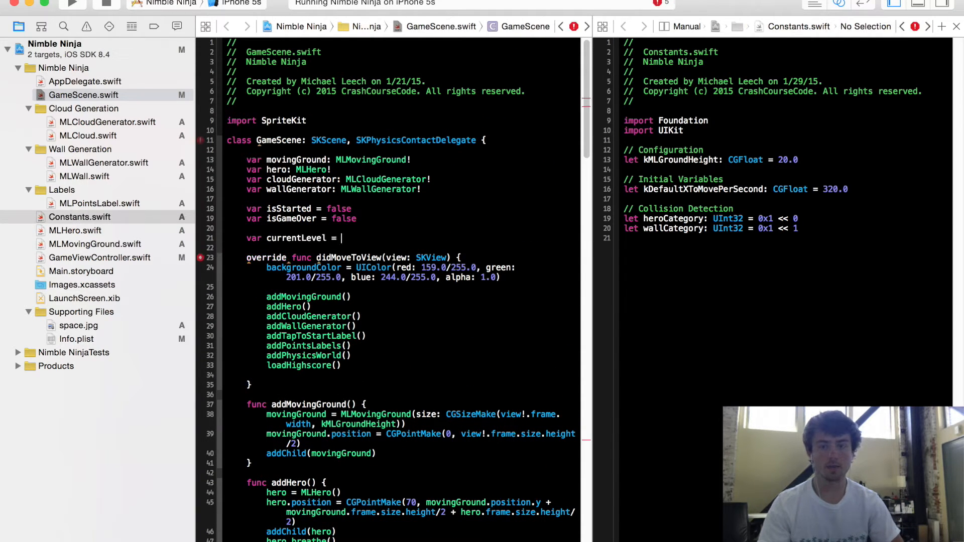
text(0)
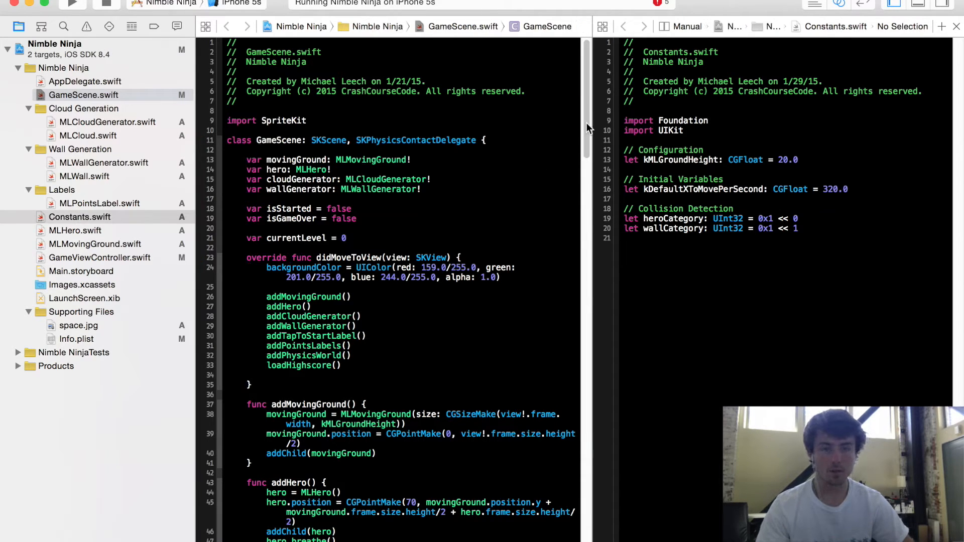
Navigate to the update function in GameScene via the jump bar and view Constants.swift's end
scroll(down, 3)
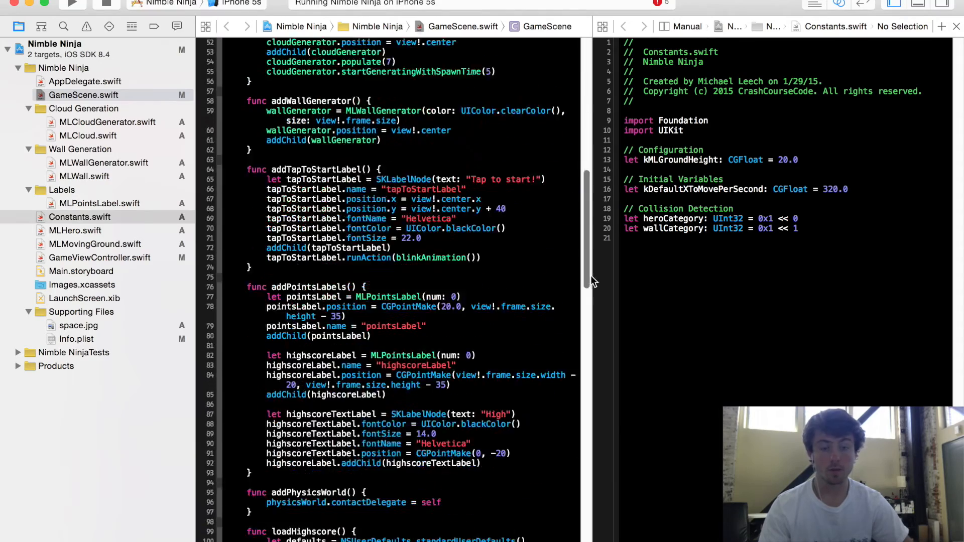
scroll(down, 3)
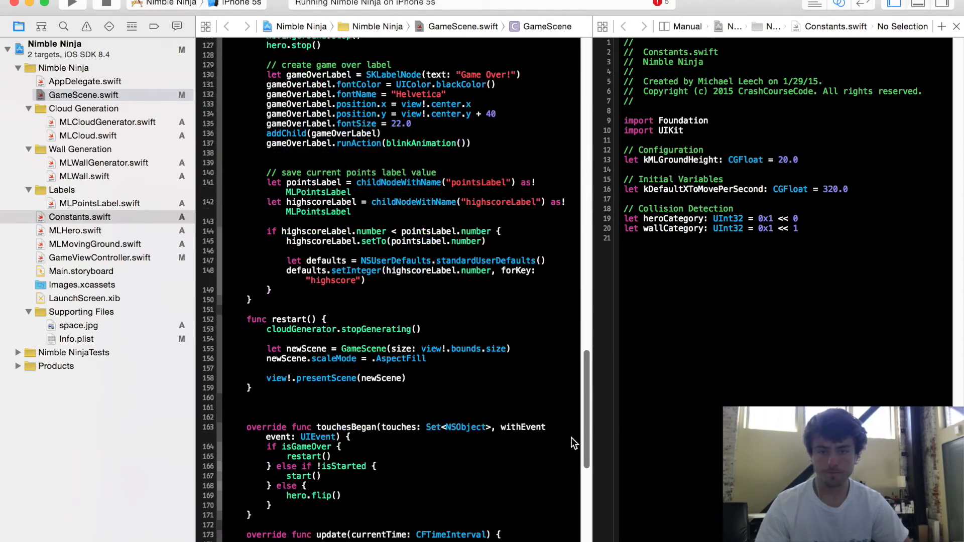
scroll(down, 3)
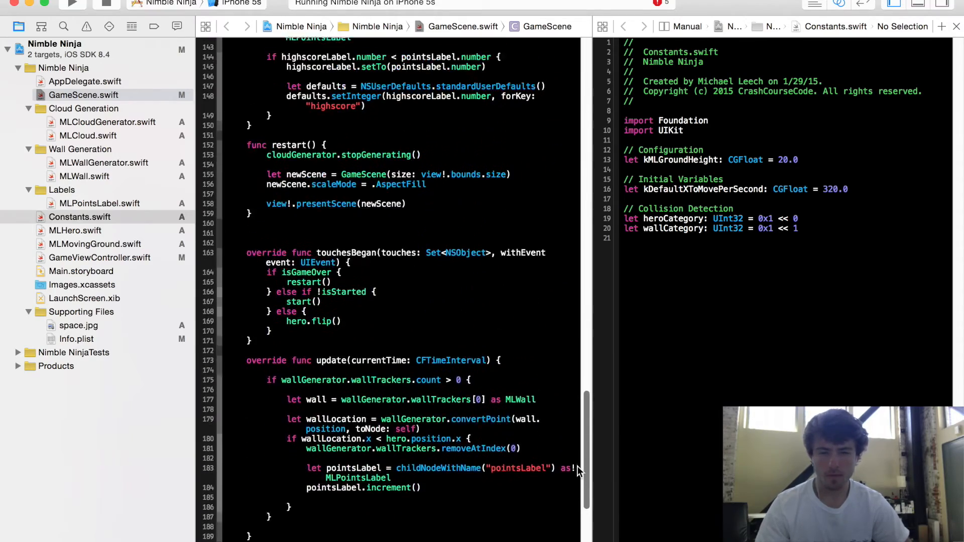
scroll(up, 3)
text(u)
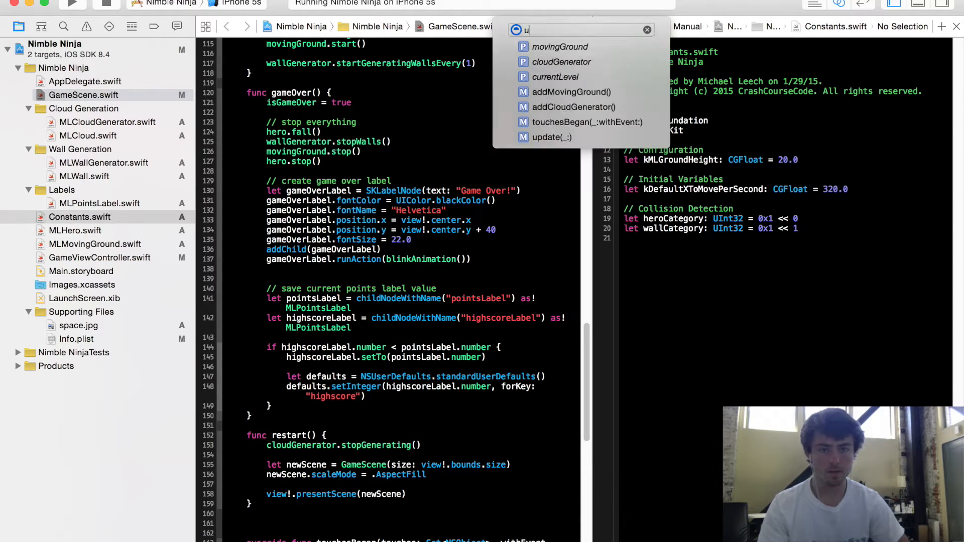
click(552, 138)
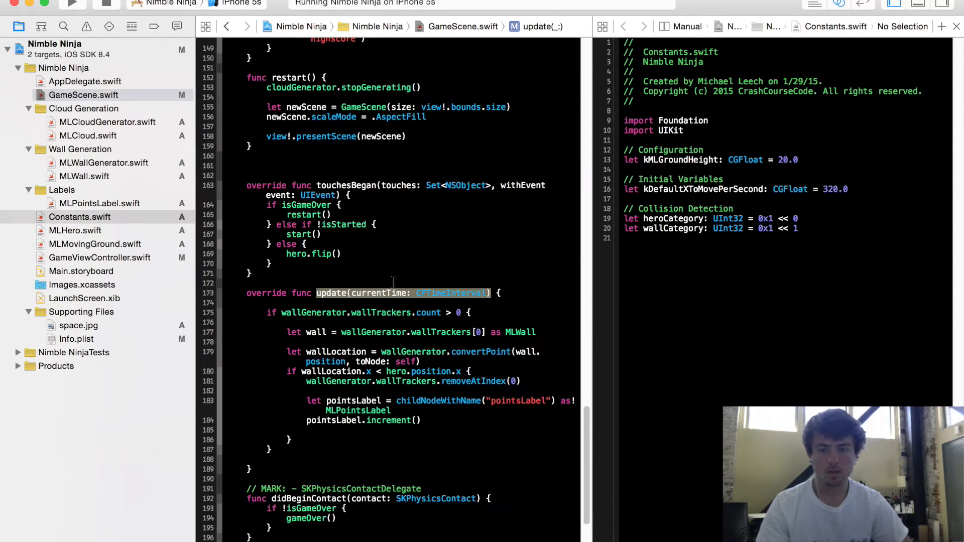
scroll(down, 3)
text(//)
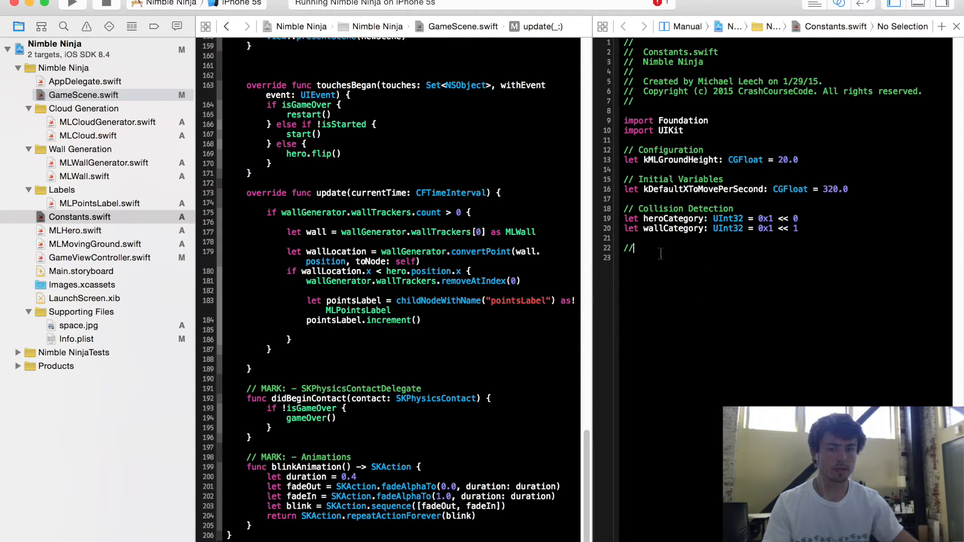
Write a '// Game variables' section with 'let kNumberOfPointsPerLevel = 5' in Constants.swift
text(Game va)
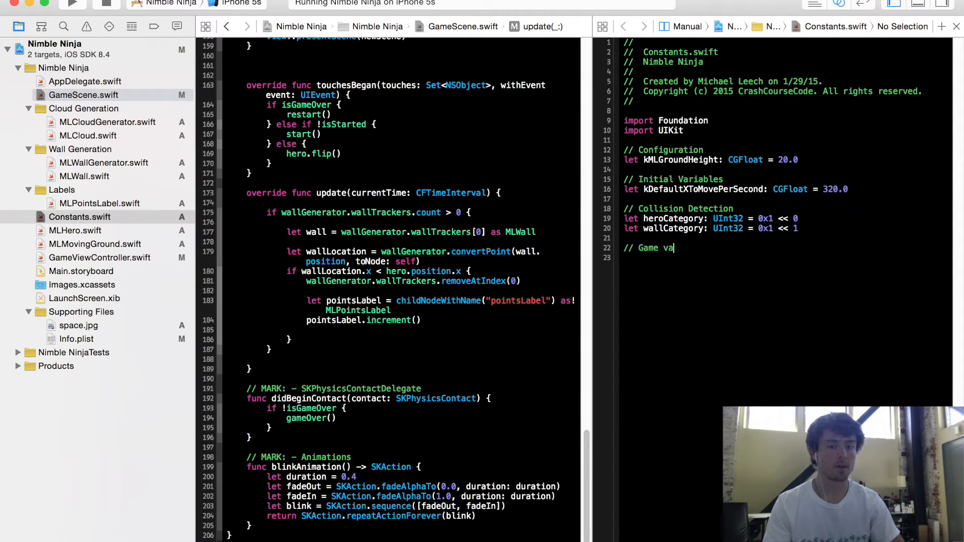
text(riables)
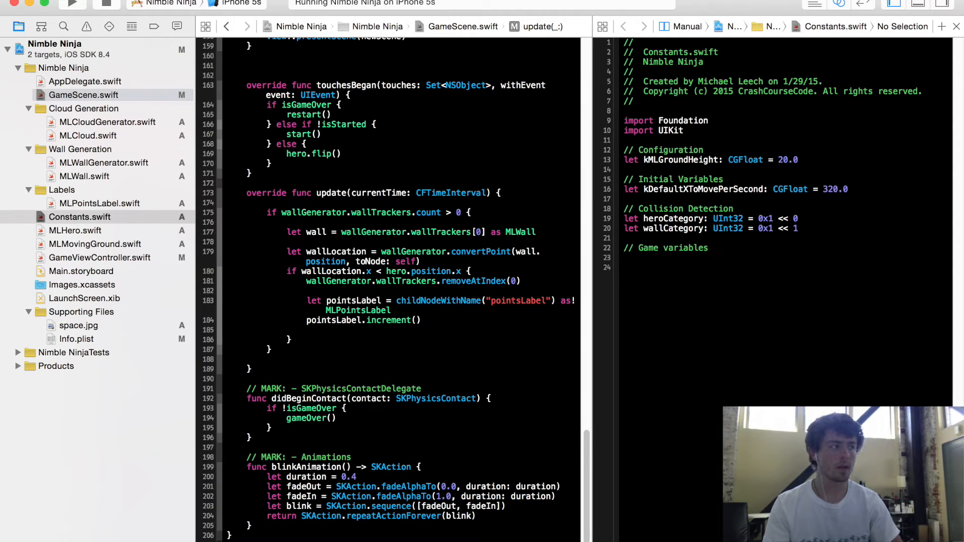
text(let)
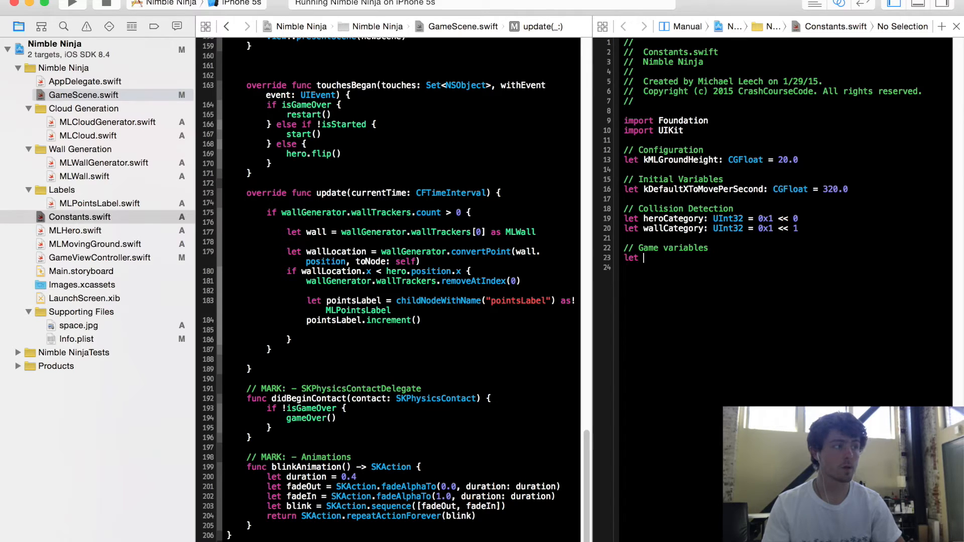
text(kNumberOfPoit)
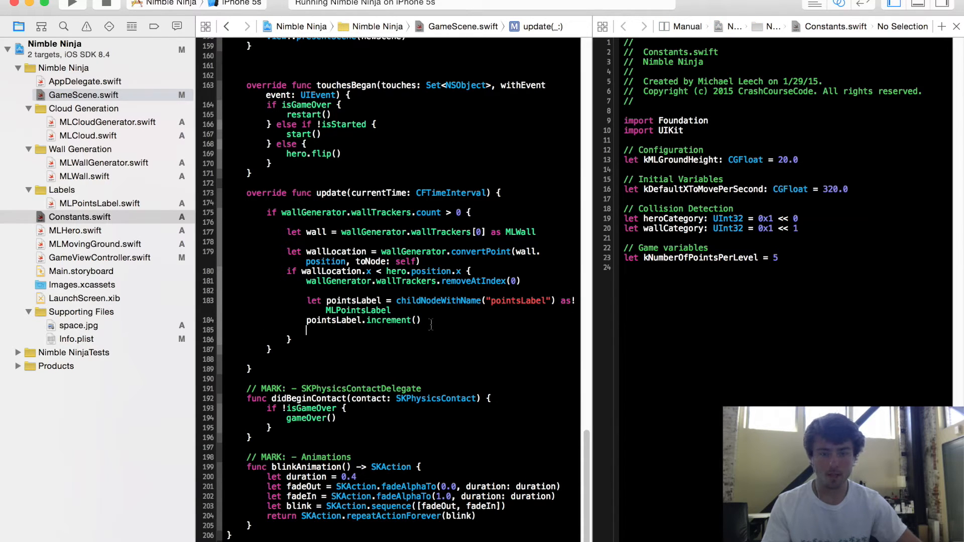
After pointsLabel.increment(), add 'if pointLabel.number % kNumberOfPointsPerLevel == 0 {'
key(Return)
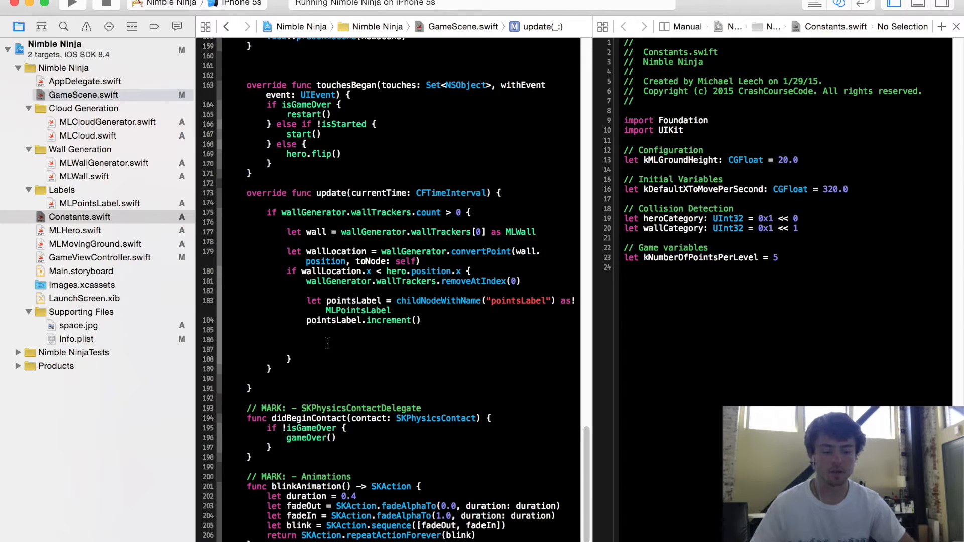
text(if p)
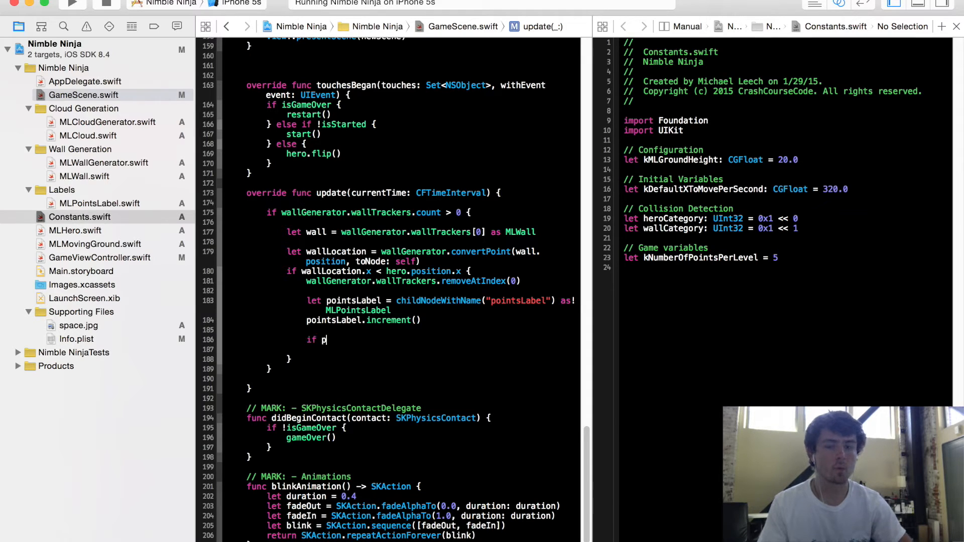
text(ointLabel.nu)
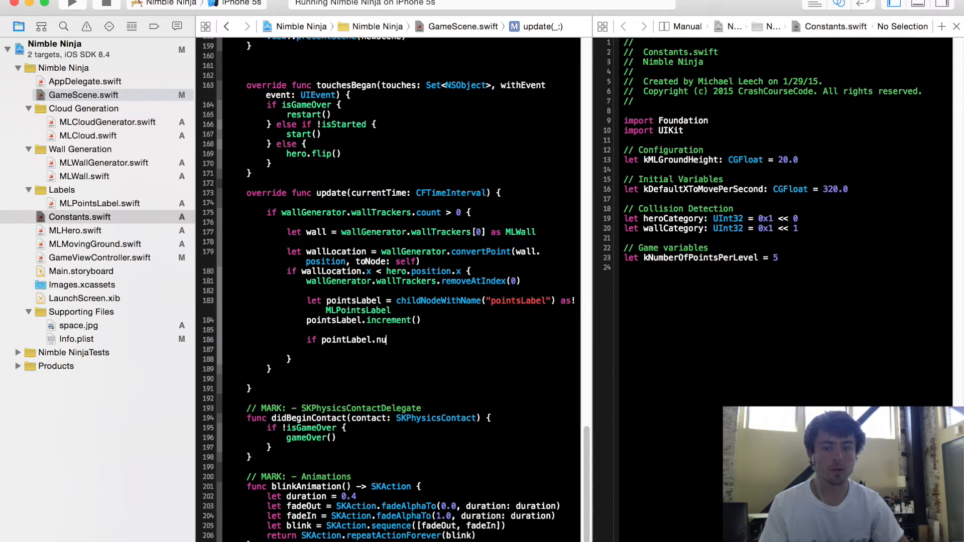
text(mber)
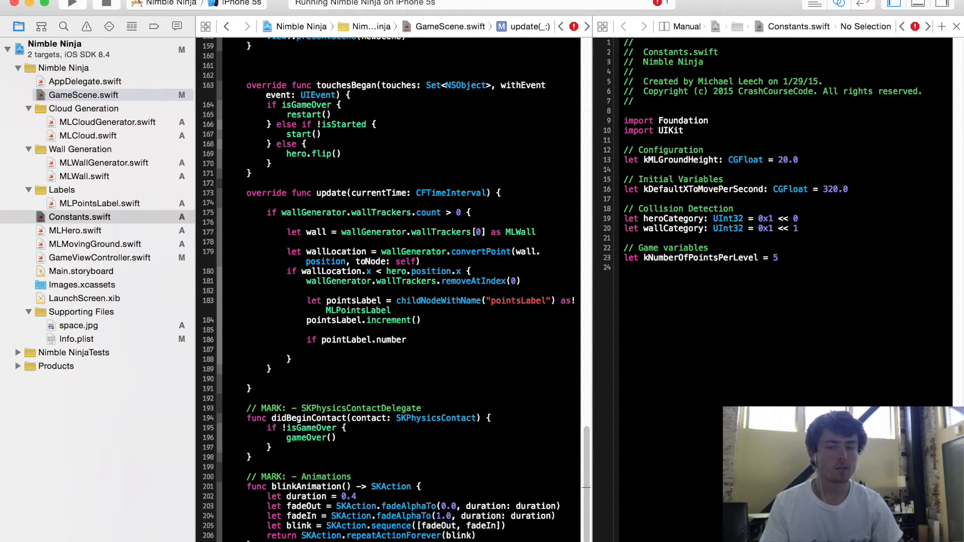
text(% kNumberOfPoints)
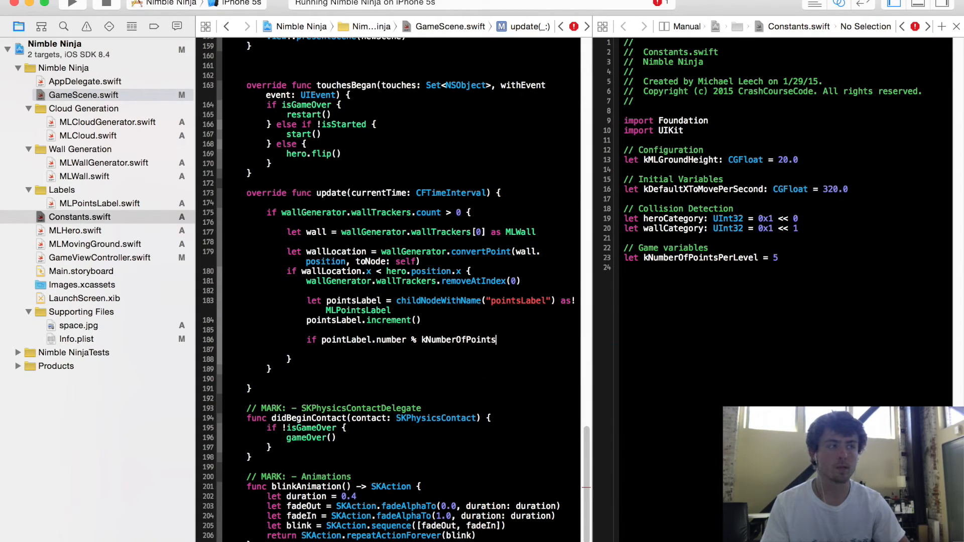
text(PerLevel)
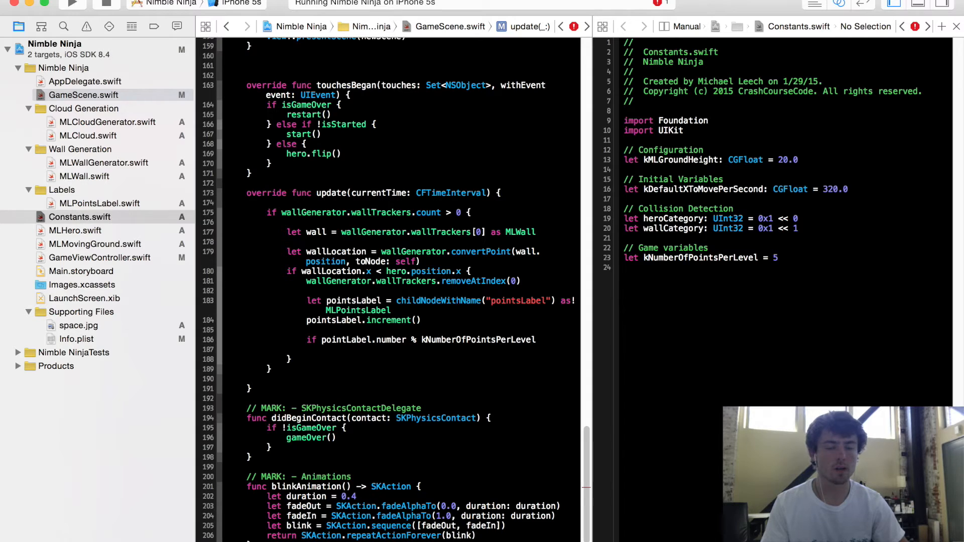
text(== 0 {)
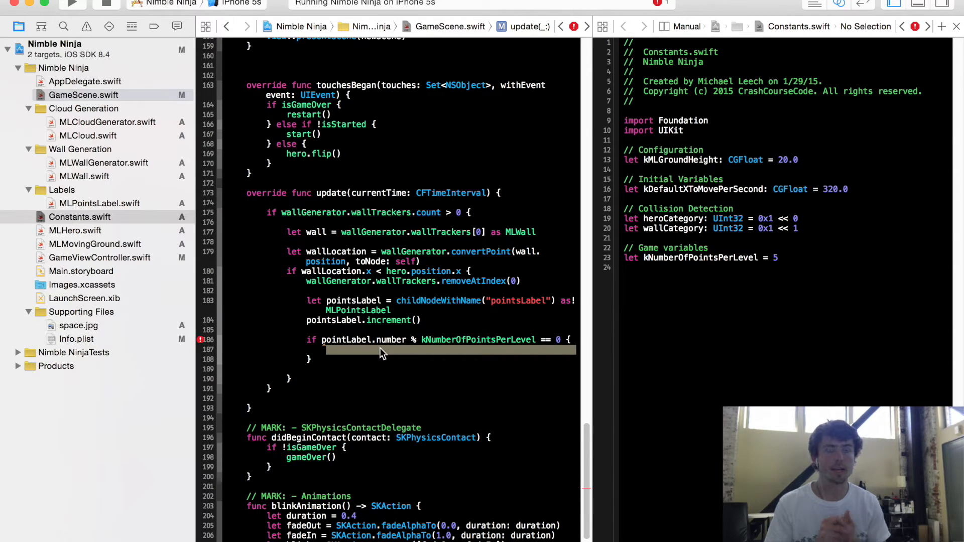
mouse_move(815, 301)
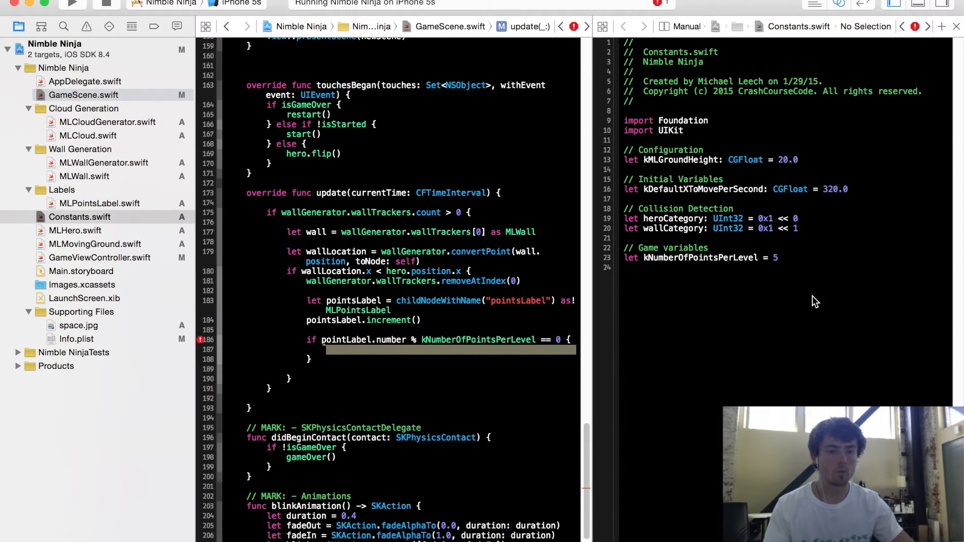
Begin 'let kLevelGenerationTimes: [NSTimeInterval] = [' below kNumberOfPointsPerLevel
click(777, 258)
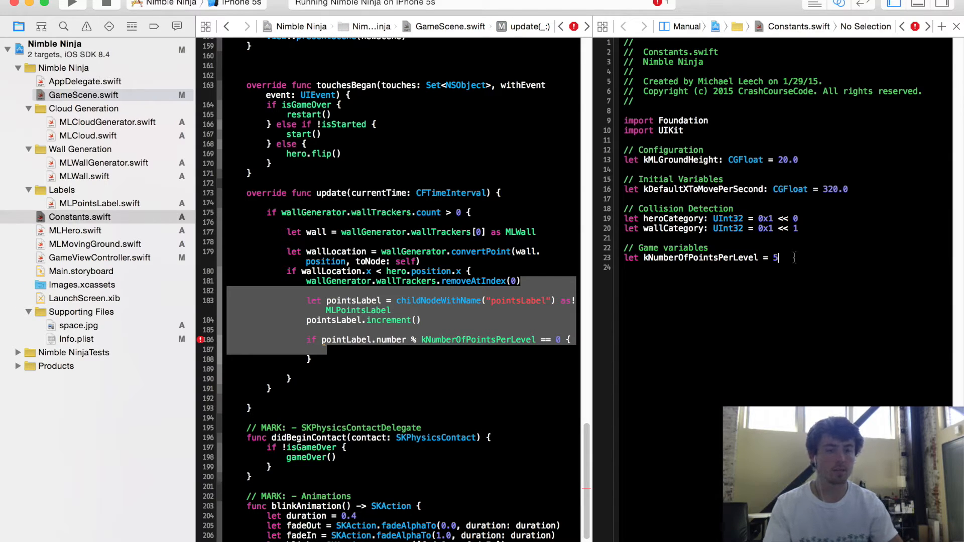
key(return)
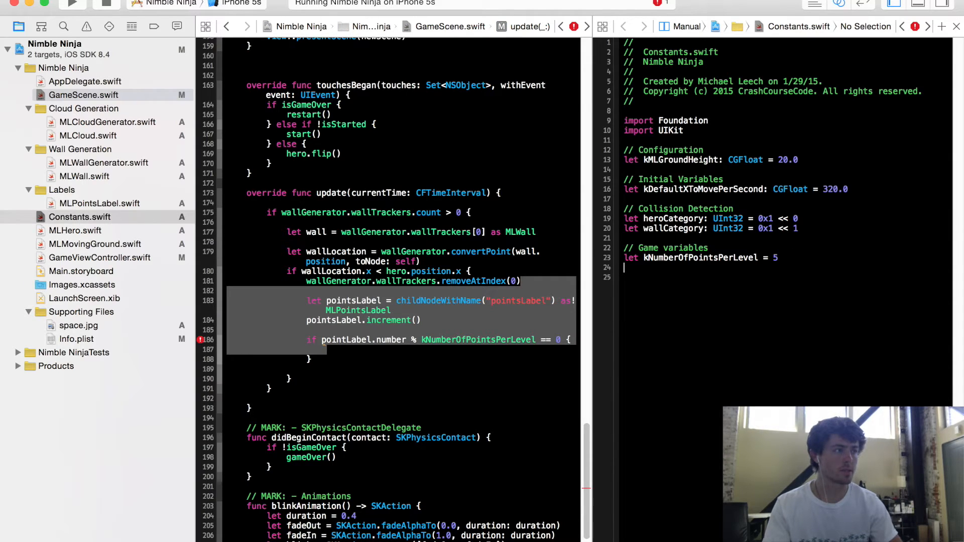
text(let)
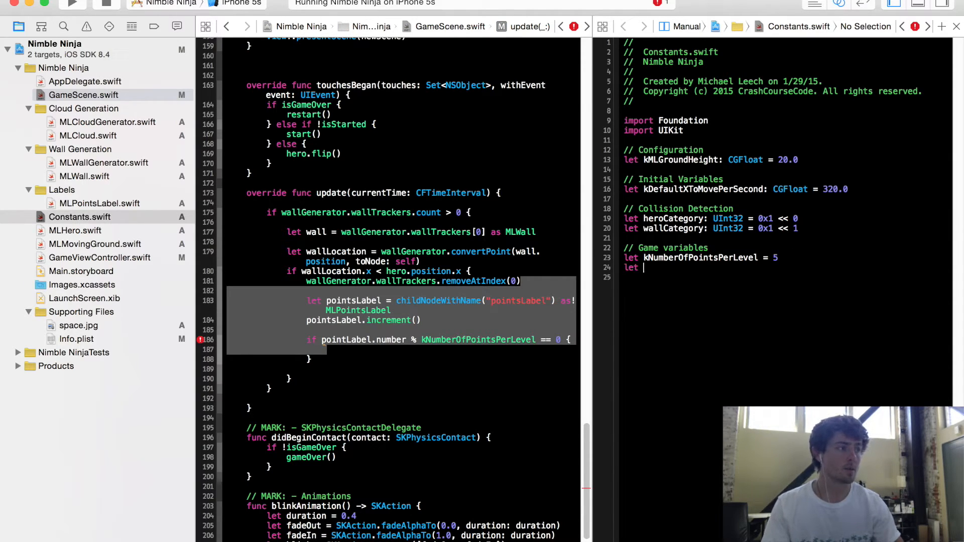
text(kLevelG)
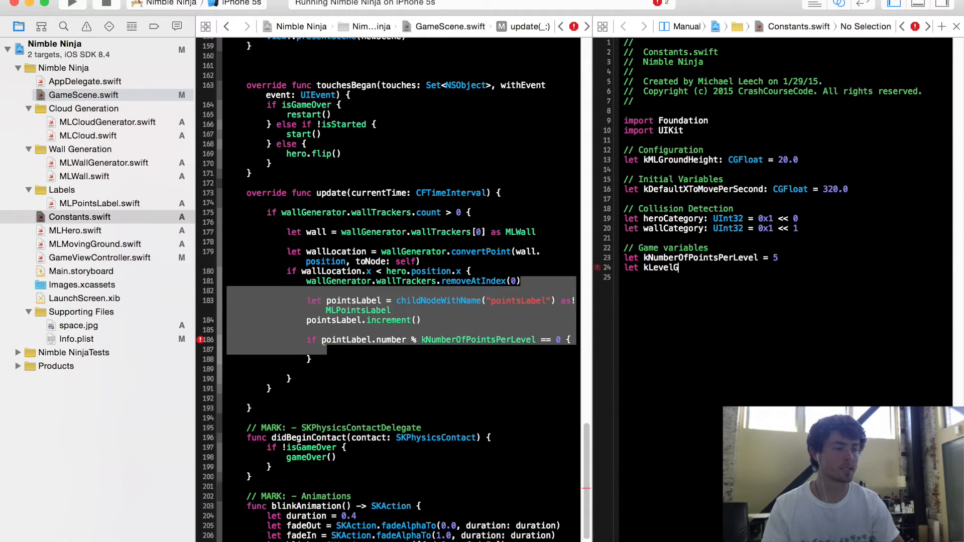
text(eneration)
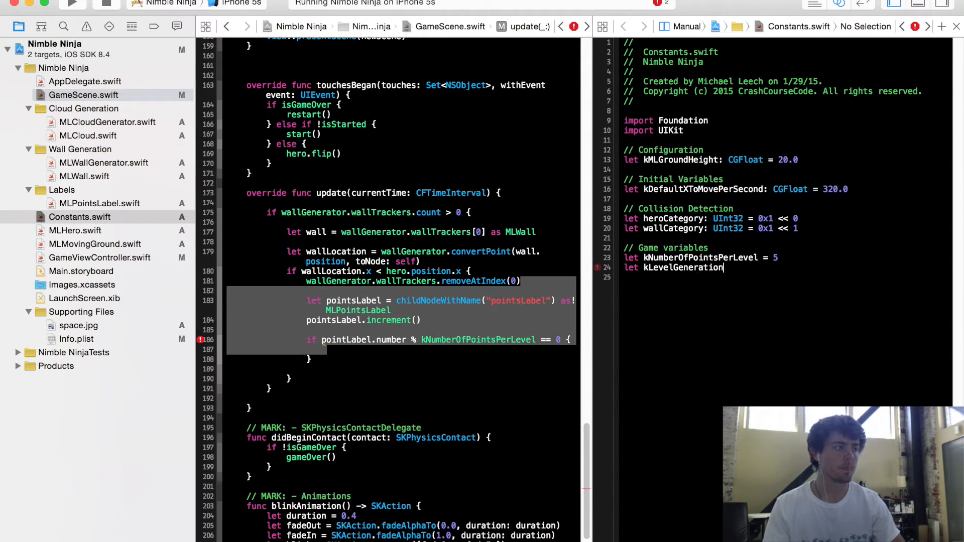
text(Times: [nS)
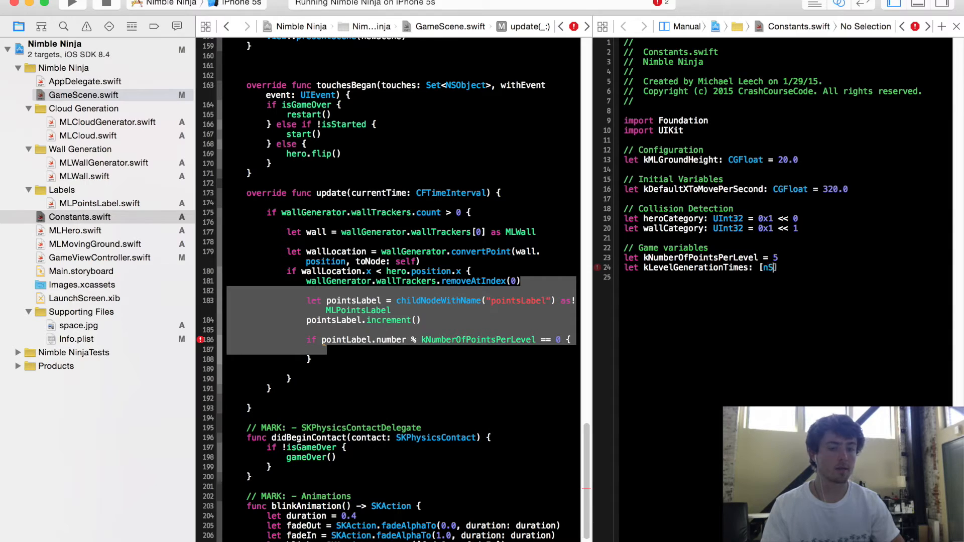
text(NSTimer)
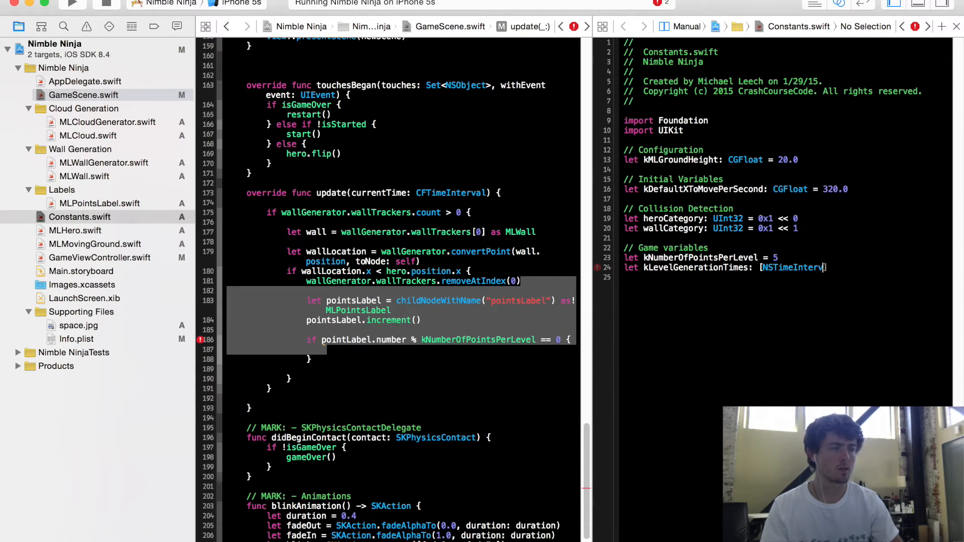
text(] = [)
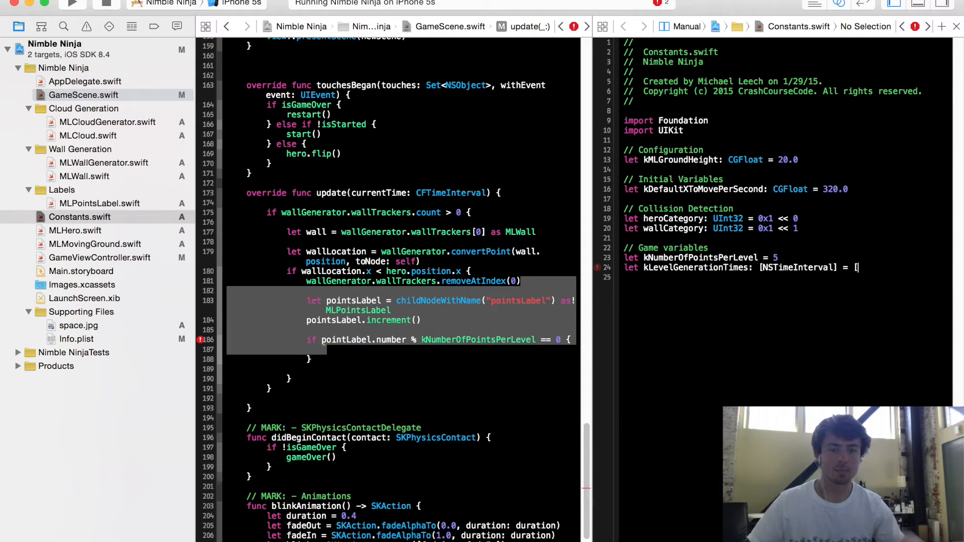
Fill the array with the intervals 1.0, 0.8, 0.6, 0.4, 0.3
text(1.0,)
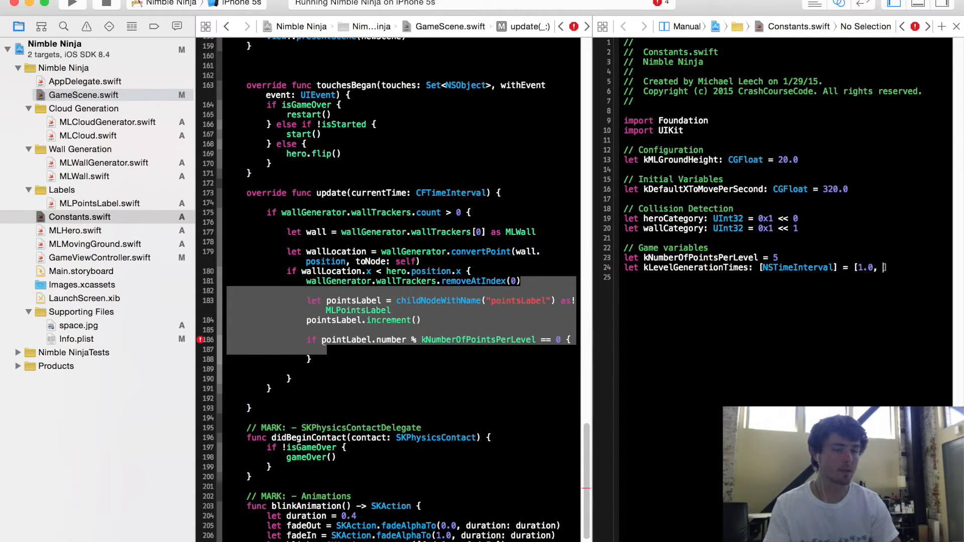
text(0.8, 0.6,)
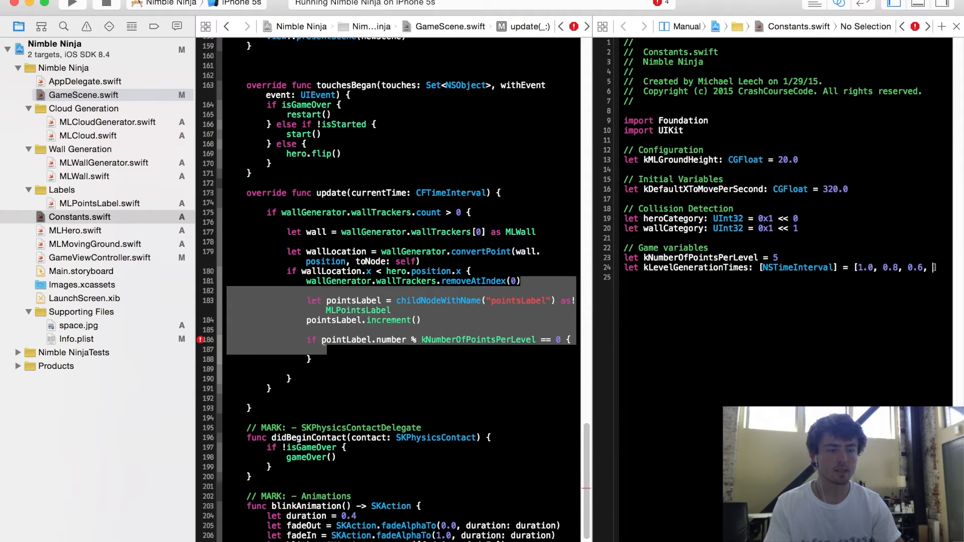
text(0.4)
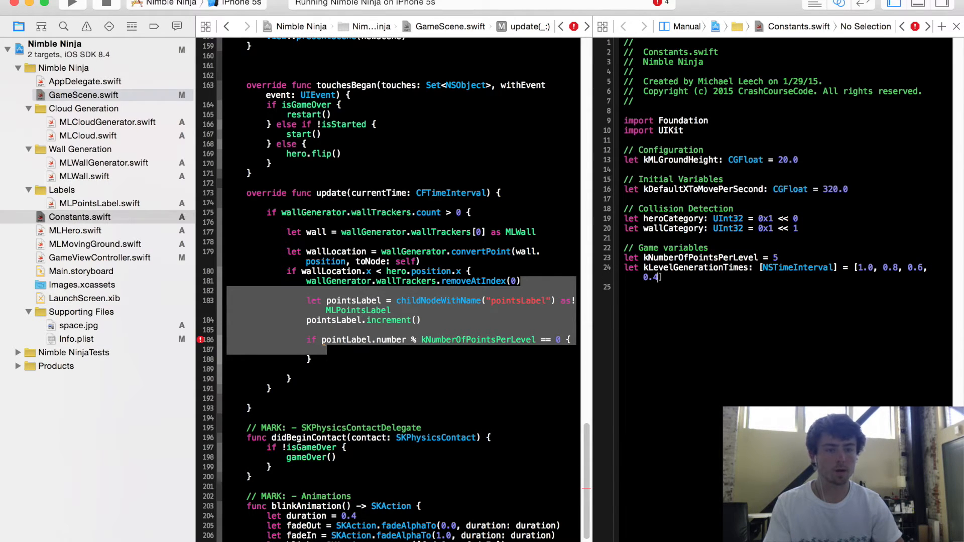
text(, 0.3];)
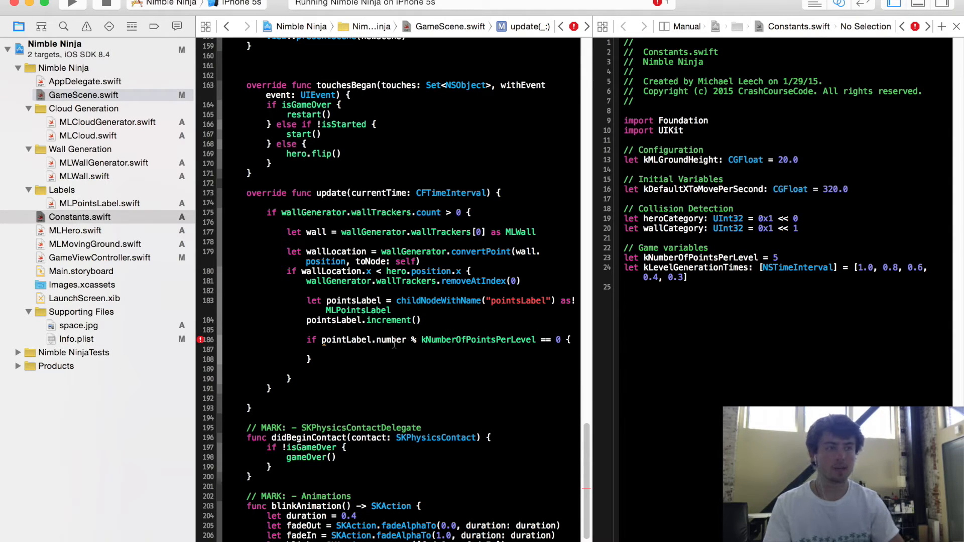
Call wallGenerator.stopGenerating() then startGeneratingWallsEvery(kLevelGenerationTimes[currentLevel]) in the if-block
text(wallGenerator)
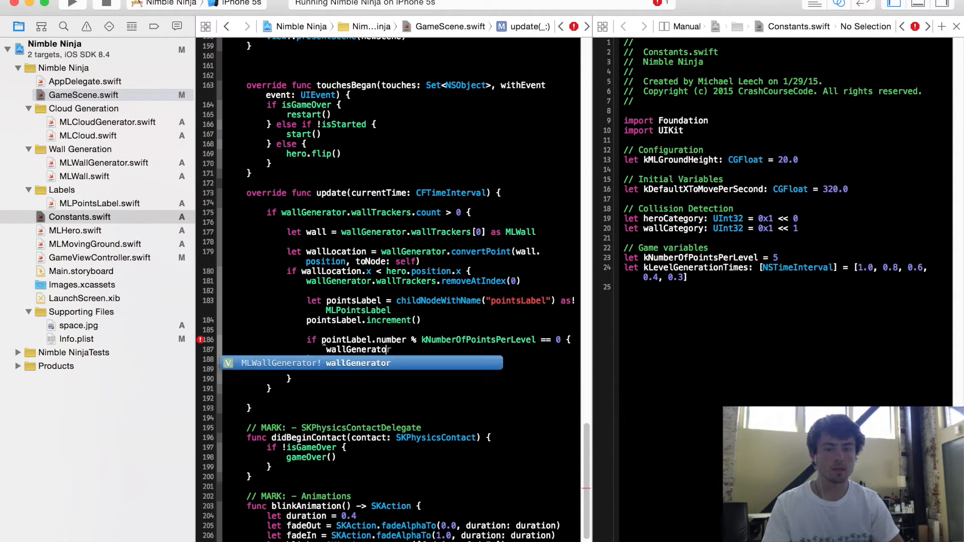
key(Return)
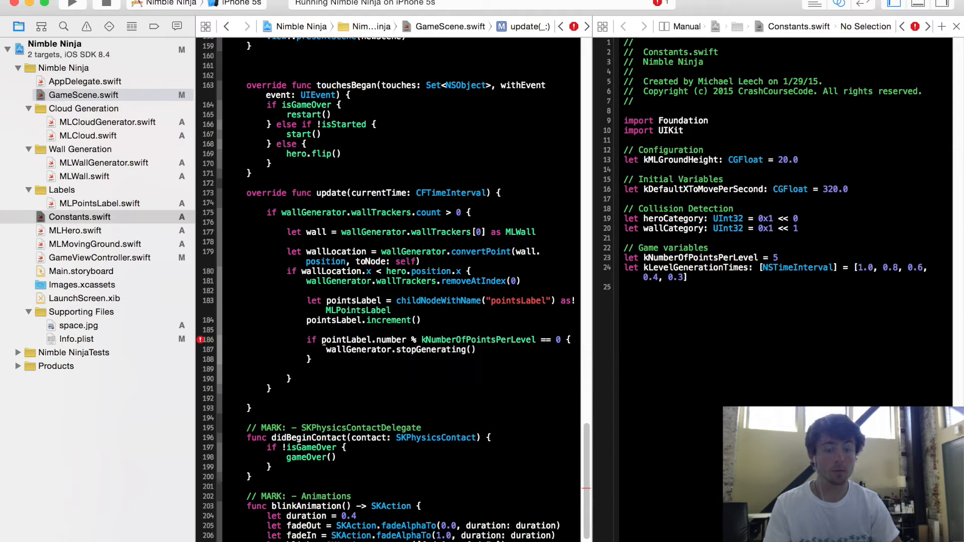
text(wallGenerator.startGeneratingWallsEvery(kLevelGeneration)
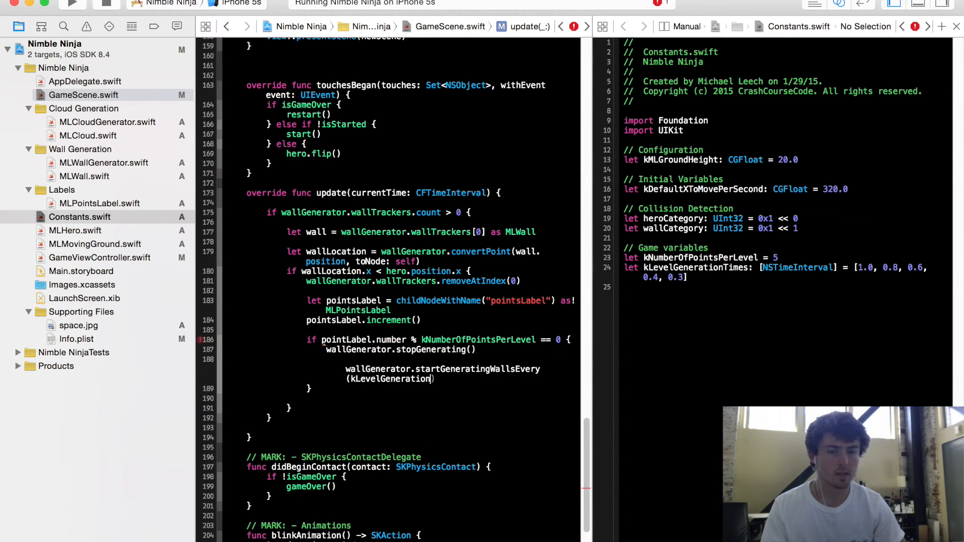
text(Times[current])
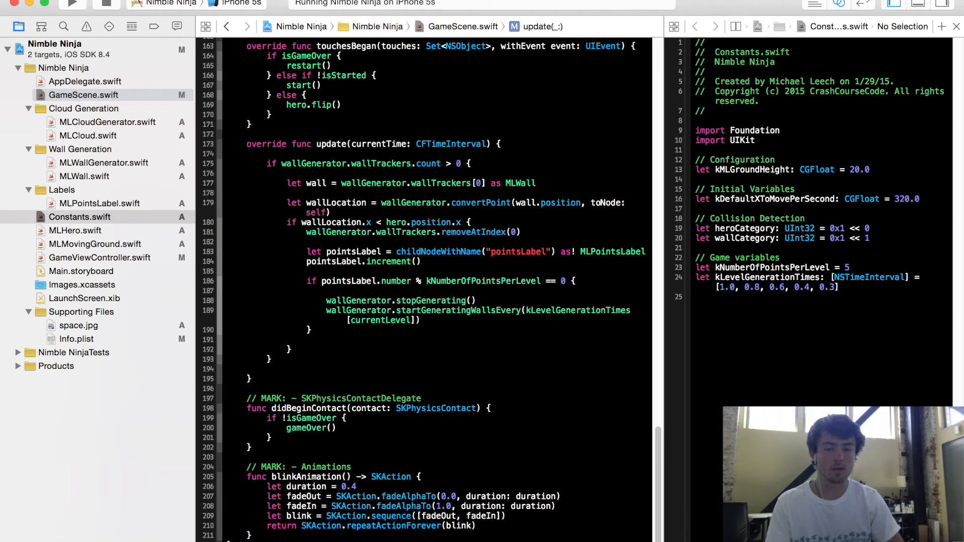
Insert currentLevel++ as the first line of the level-check if-block
text(currentLevel++)
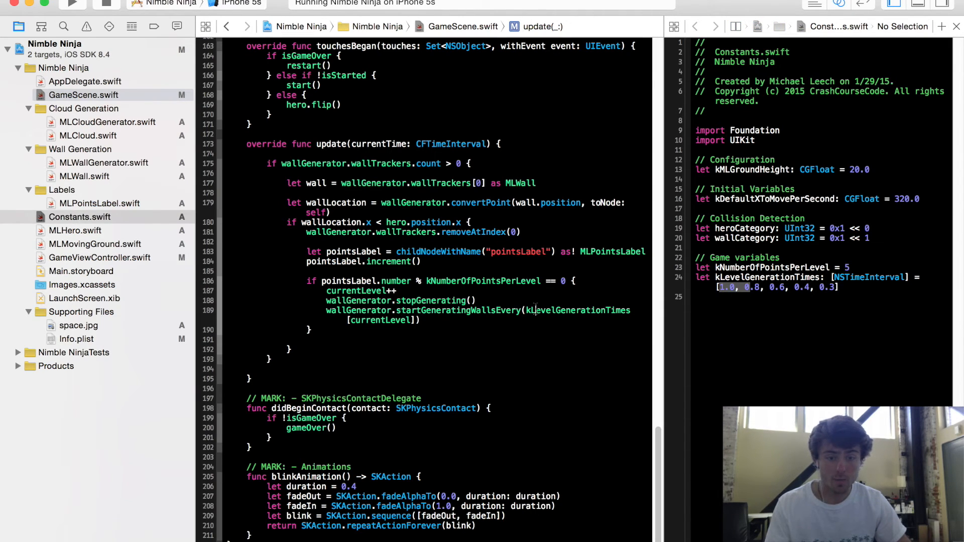
double_click(576, 310)
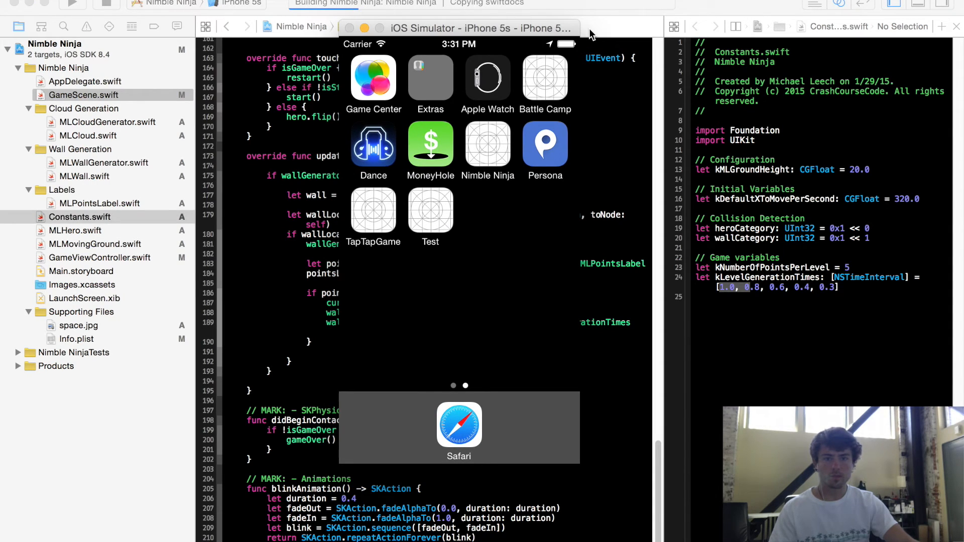
mouse_move(547, 29)
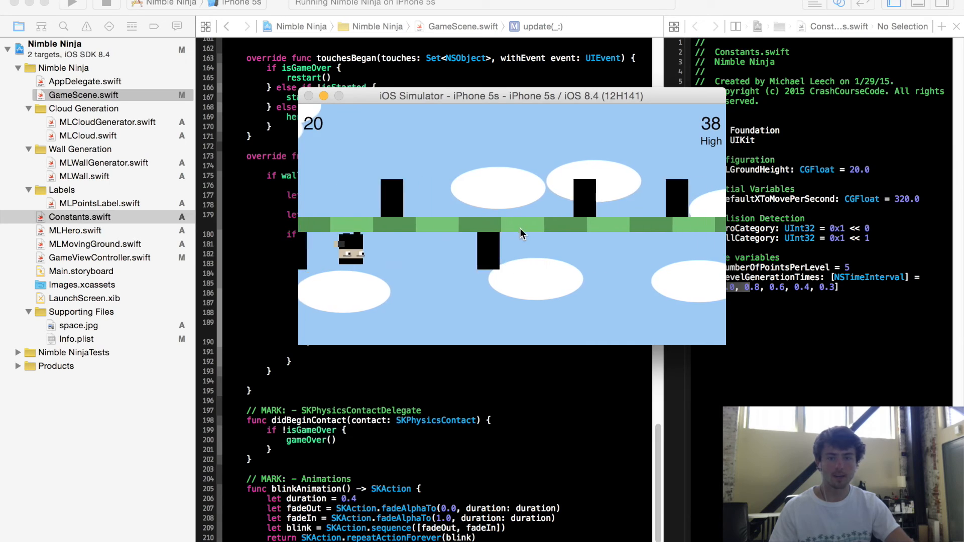
Play Nimble Ninja in the Simulator, flipping the ninja, up to a score of 20
click(523, 220)
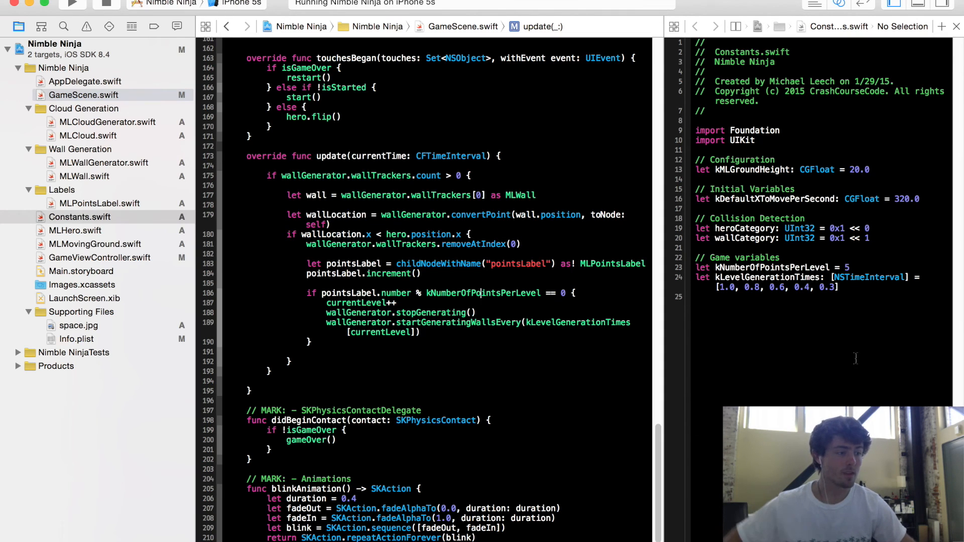
mouse_move(860, 356)
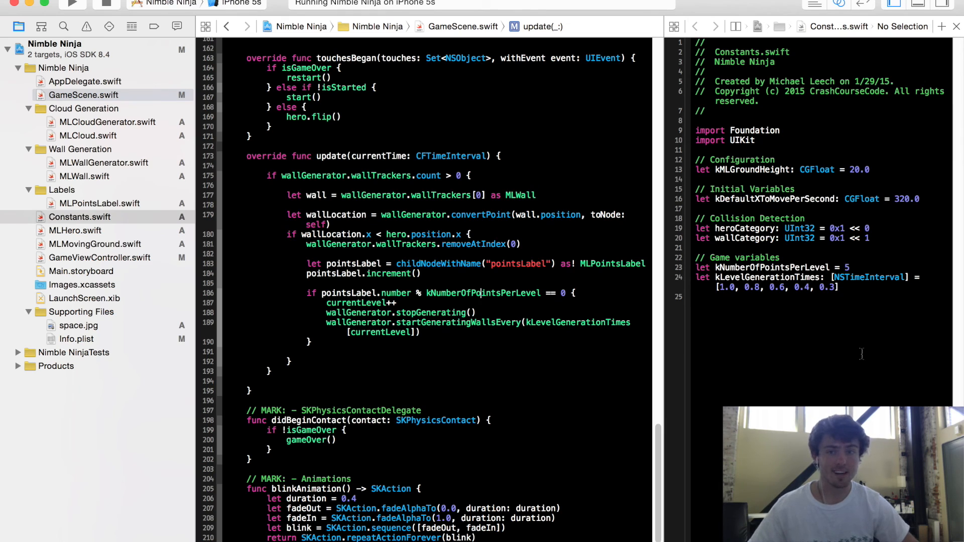